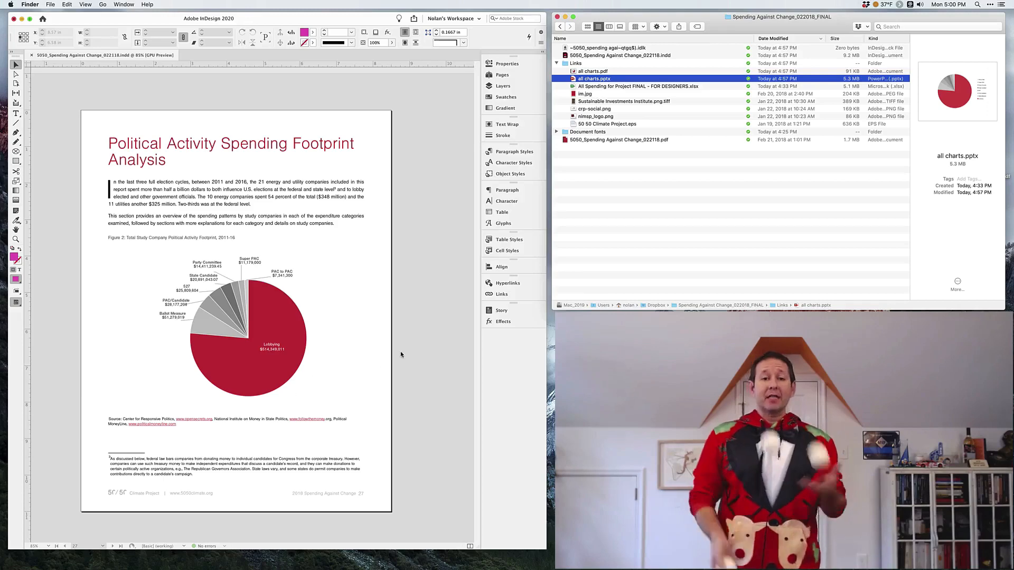
# Scroll the report down to the Spending Patterns page with the Figure 9 pie chart.
pyautogui.scroll(-3)
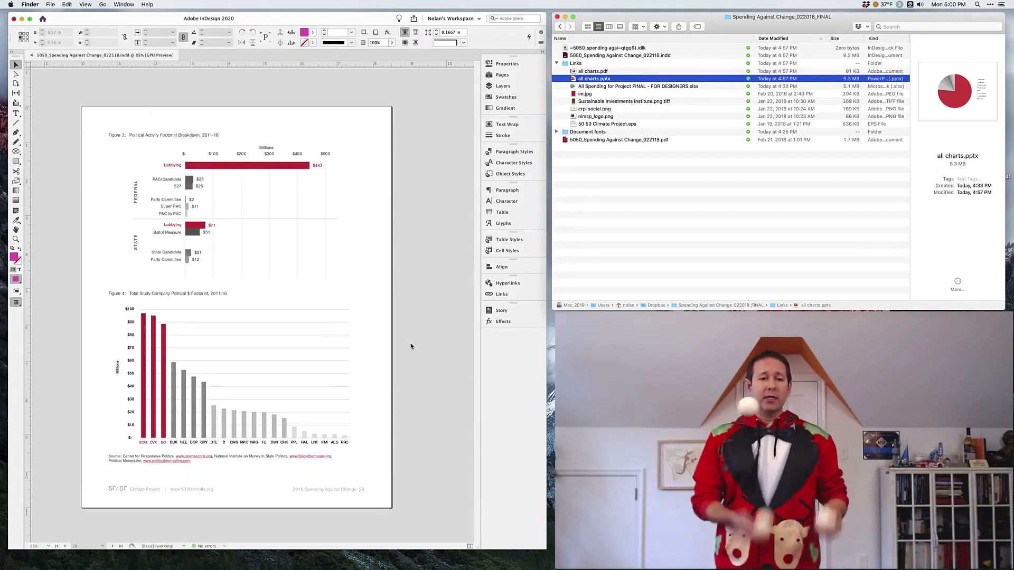
pyautogui.scroll(-3)
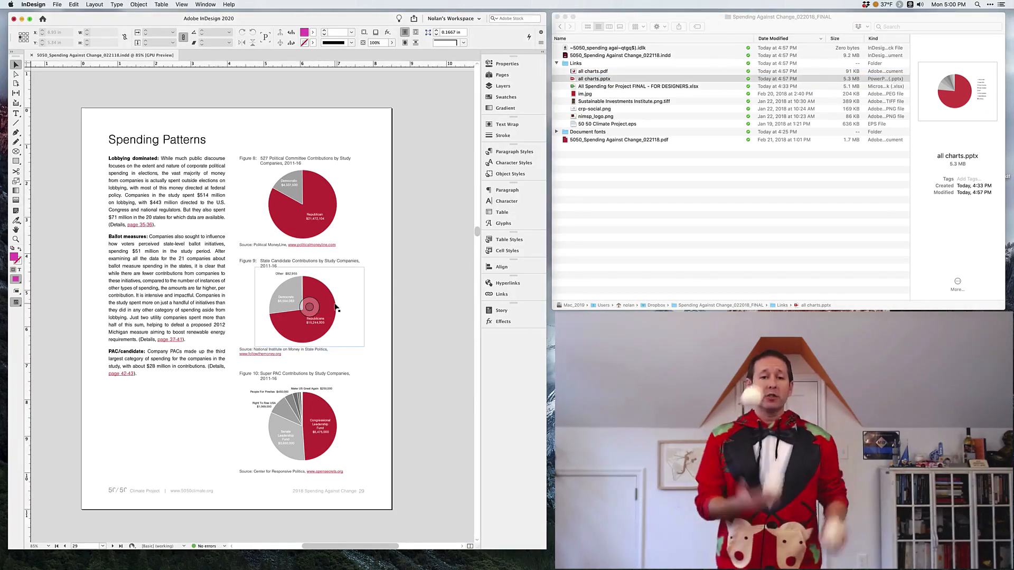
# Select the Figure 9 pie and launch all charts.pptx from the Links folder in Finder.
pyautogui.click(310, 307)
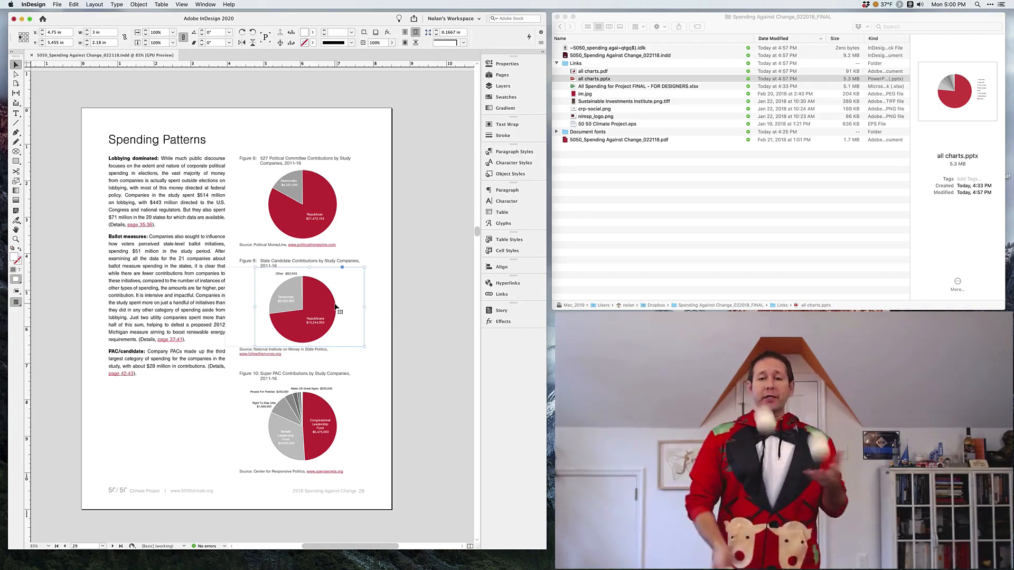
pyautogui.click(595, 79)
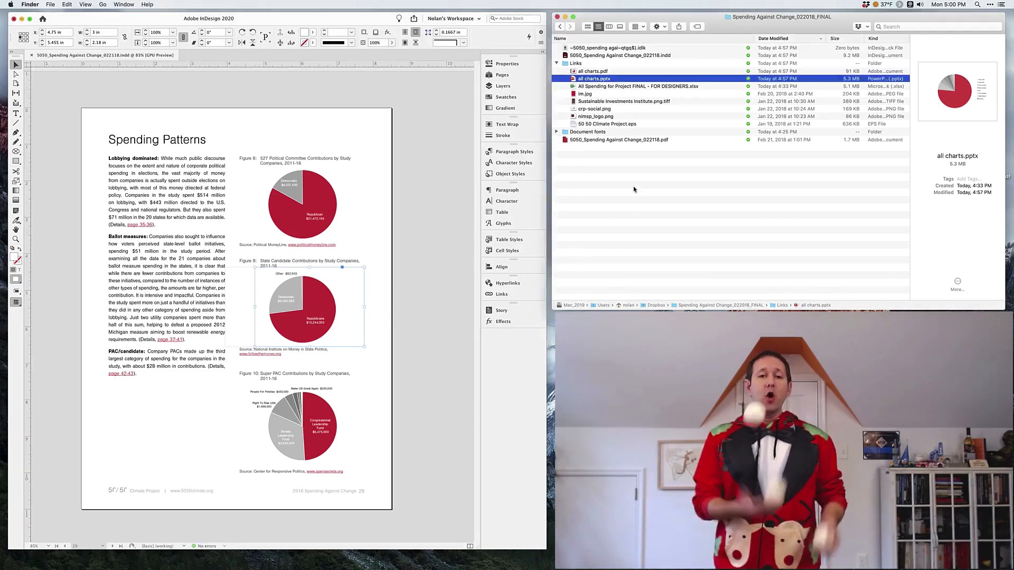
pyautogui.doubleClick(592, 78)
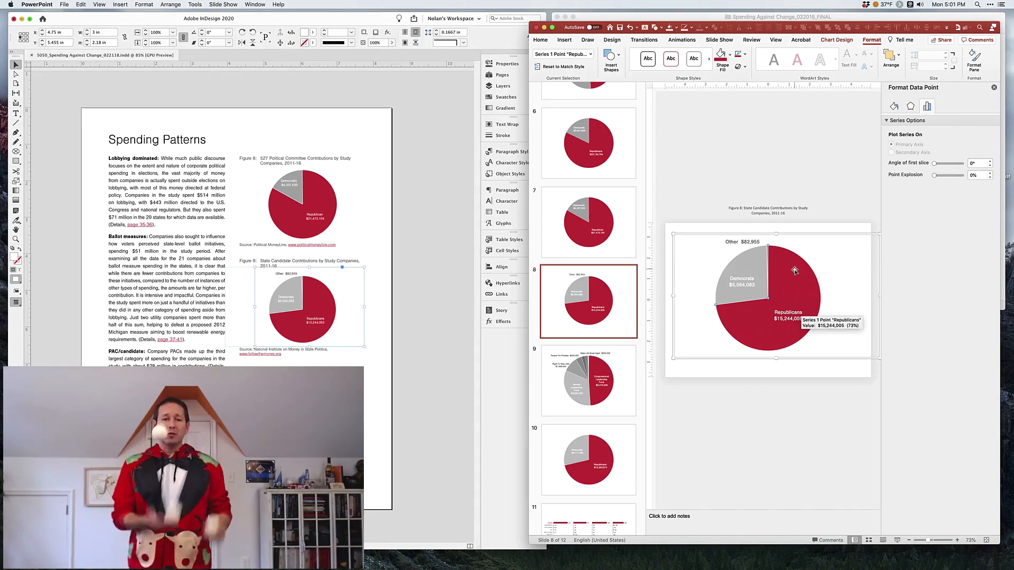
# Bring up the Republicans slice's data for editing in an Excel sheet.
pyautogui.rightClick(795, 270)
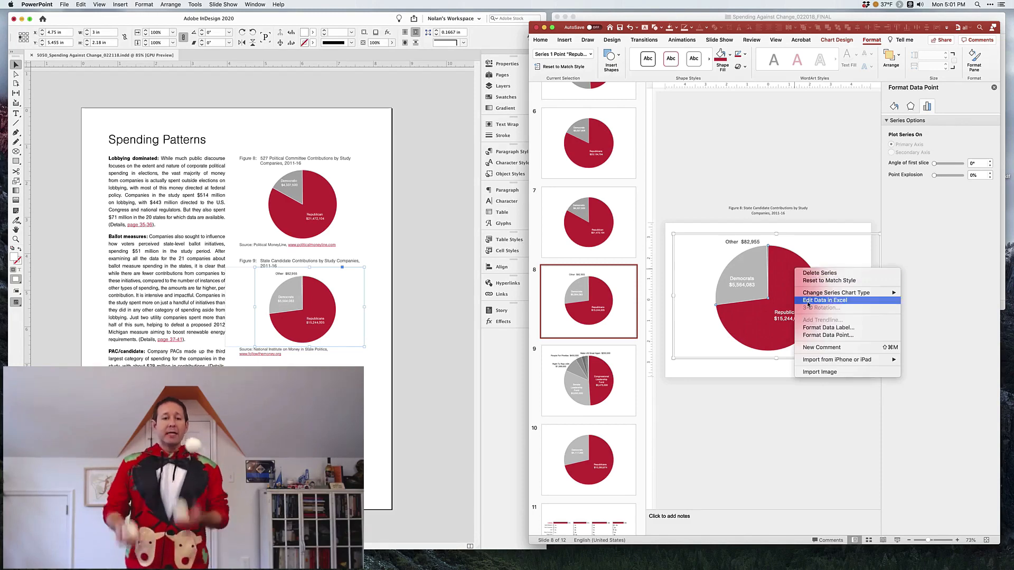
pyautogui.click(825, 300)
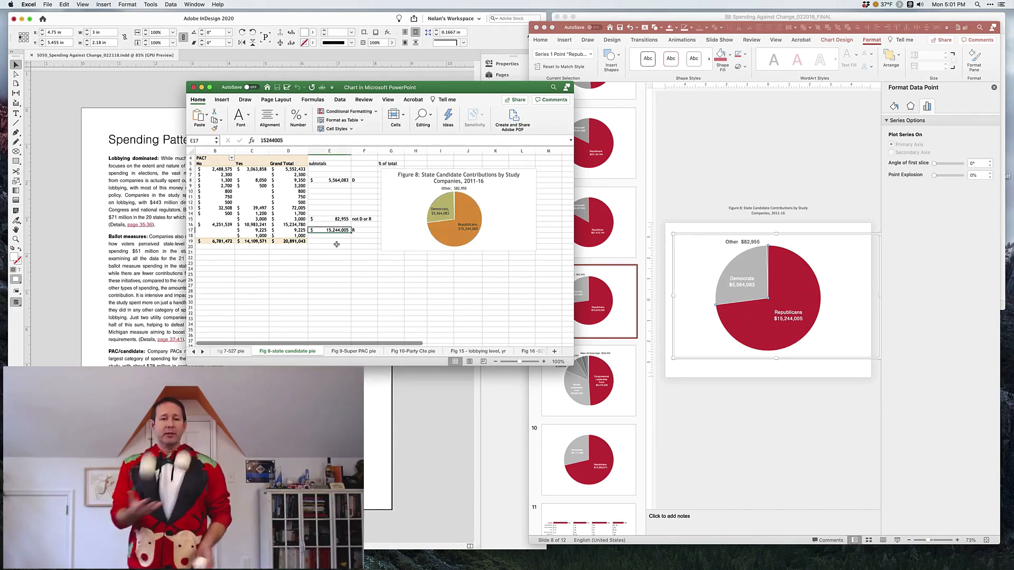
# Set the Republicans cell to 35000 so the pie shows $35,000,000.
pyautogui.write('35000')
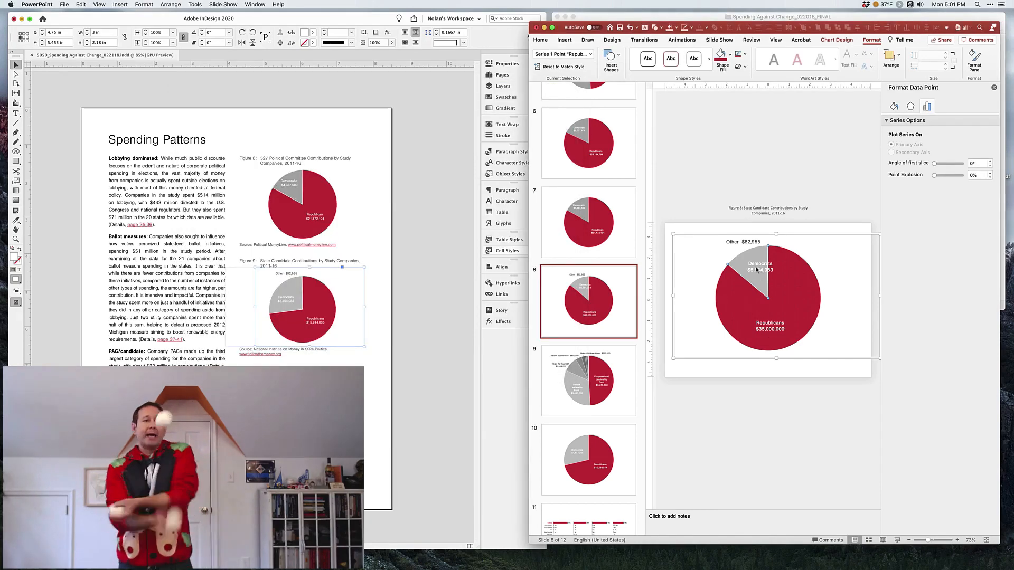
# Fill the Republicans slice green and start a PDF export named all charts.
pyautogui.click(763, 267)
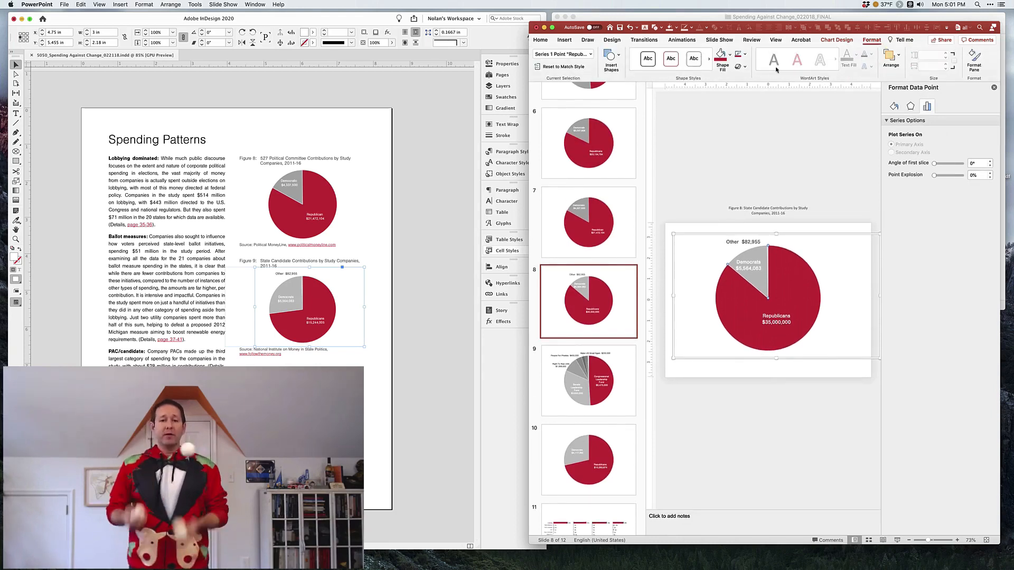
pyautogui.click(723, 58)
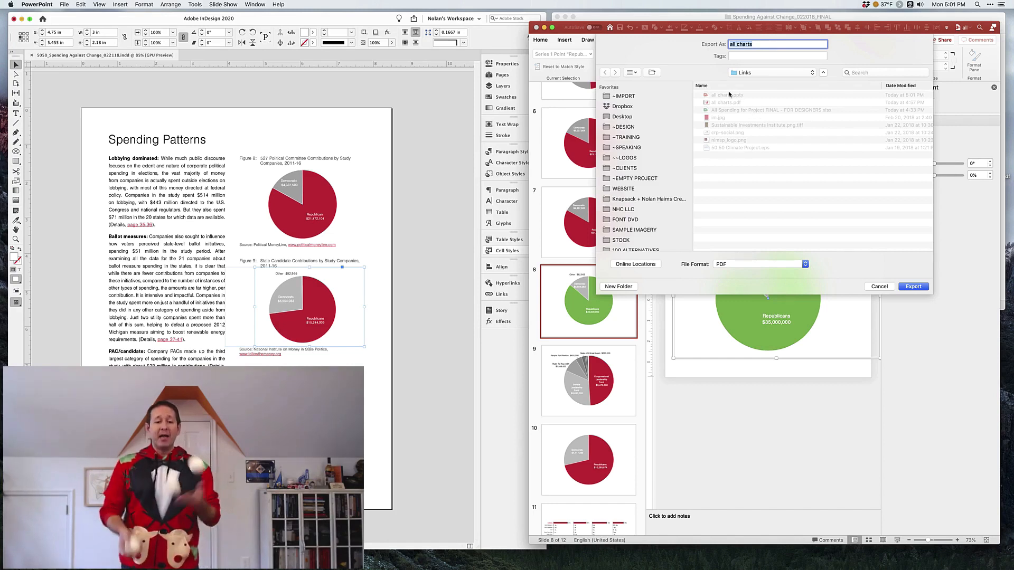
# Export the slides as PDF, replacing the existing all charts.pdf.
pyautogui.click(912, 286)
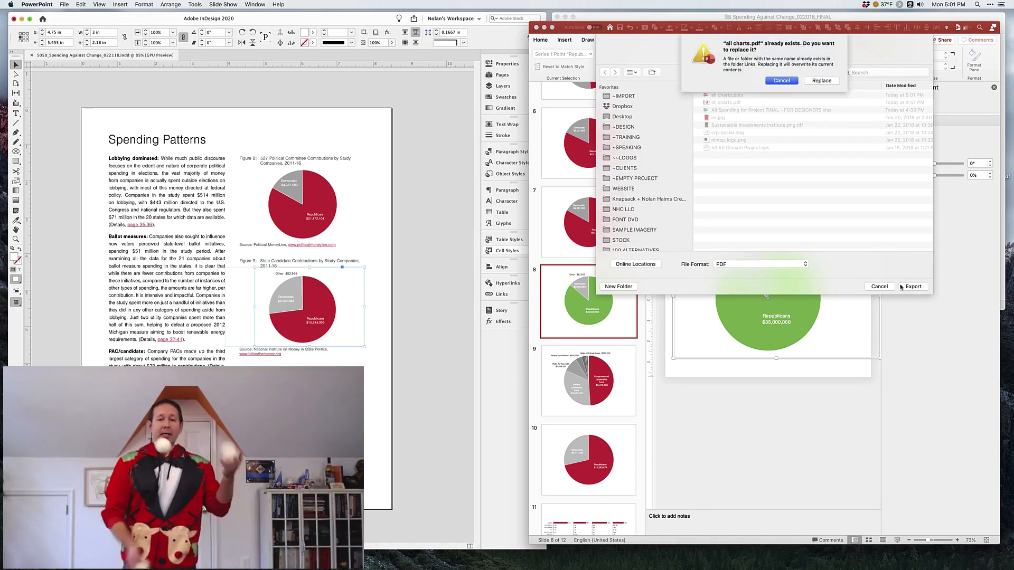
pyautogui.click(820, 81)
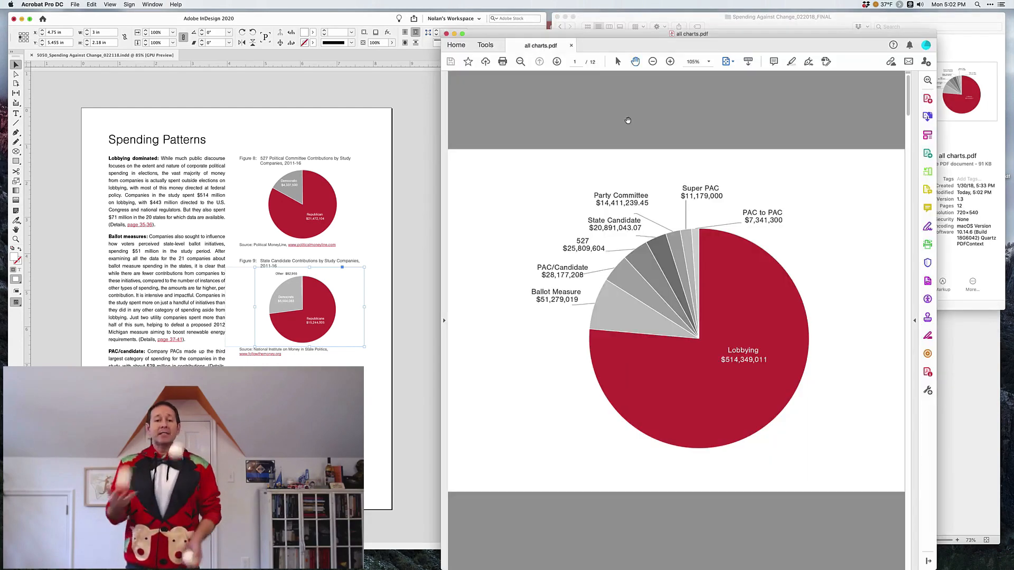
# Check the 12 page thumbnails in Acrobat, then return to the InDesign report.
pyautogui.click(928, 171)
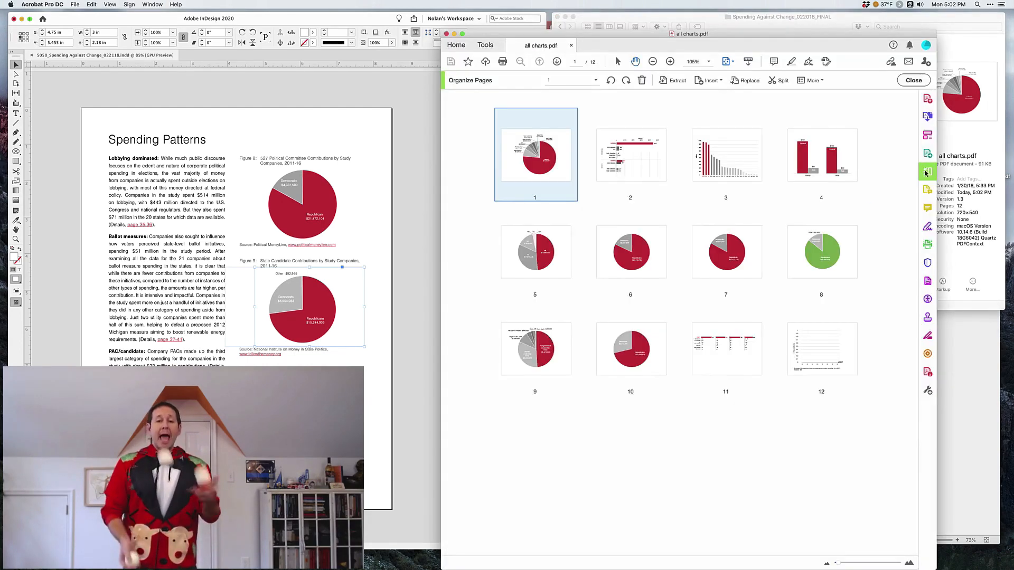
pyautogui.click(821, 251)
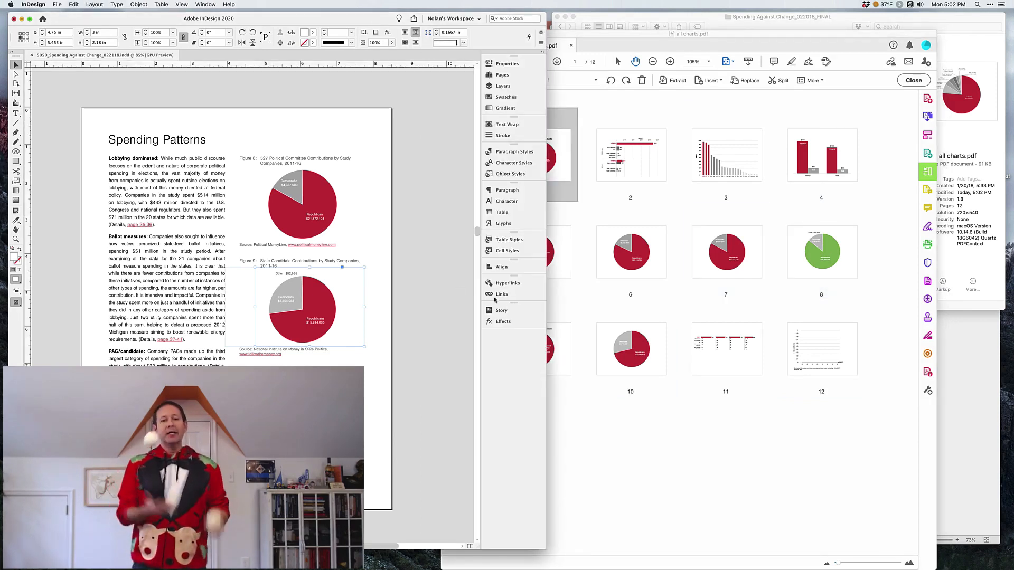
# Update all instances of all charts.pdf from the Links panel.
pyautogui.click(502, 294)
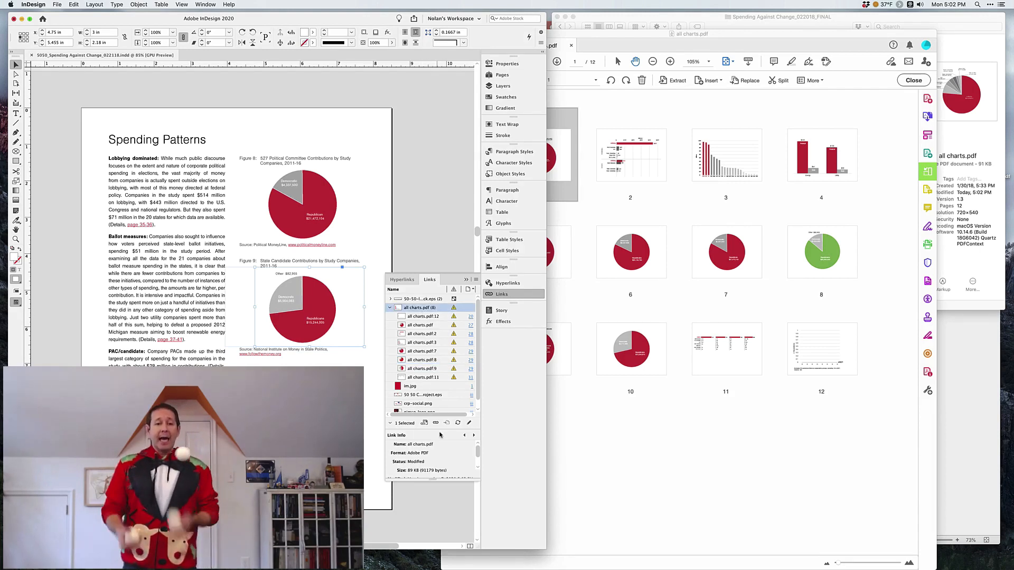
pyautogui.moveTo(458, 422)
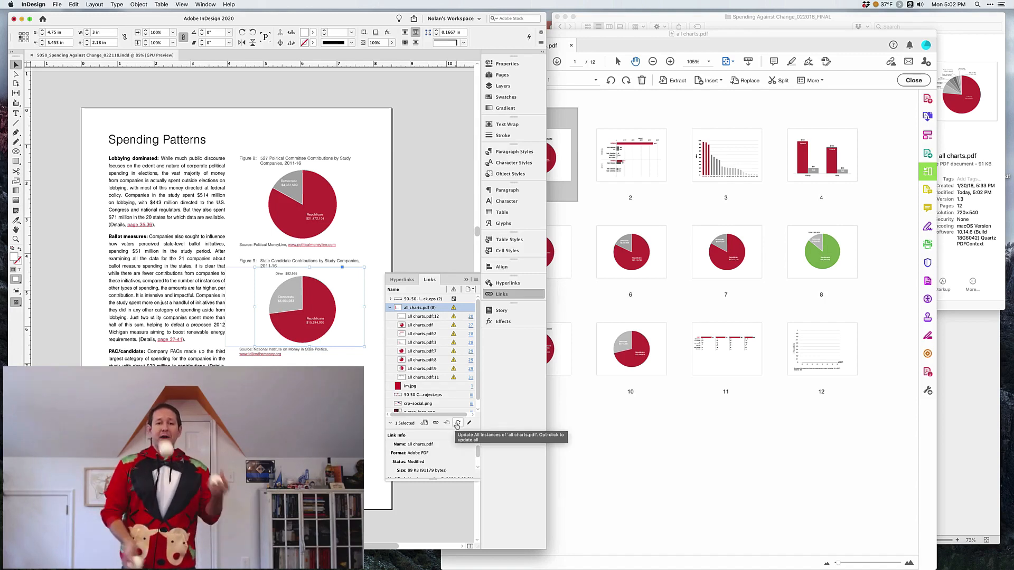
pyautogui.click(457, 422)
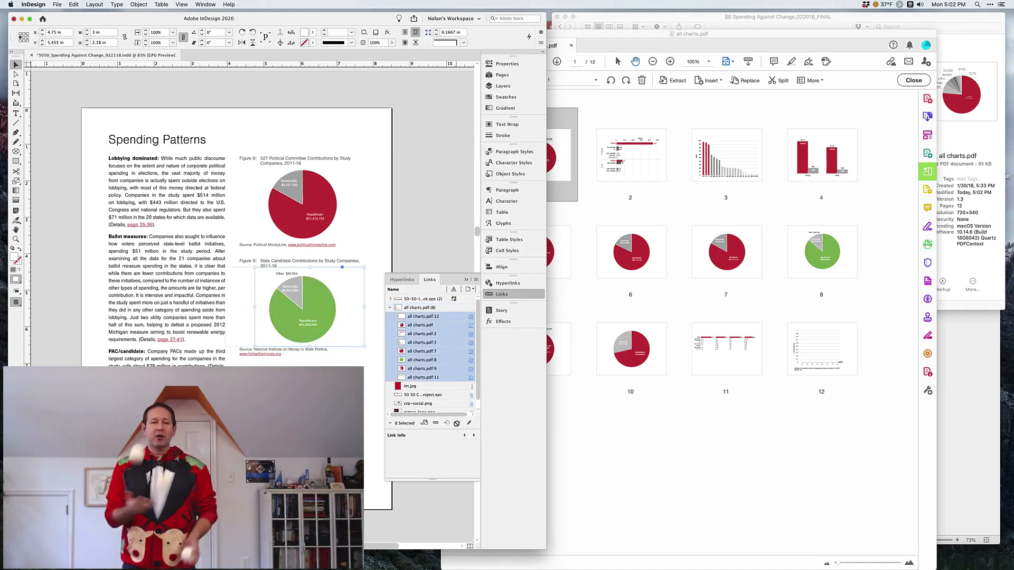